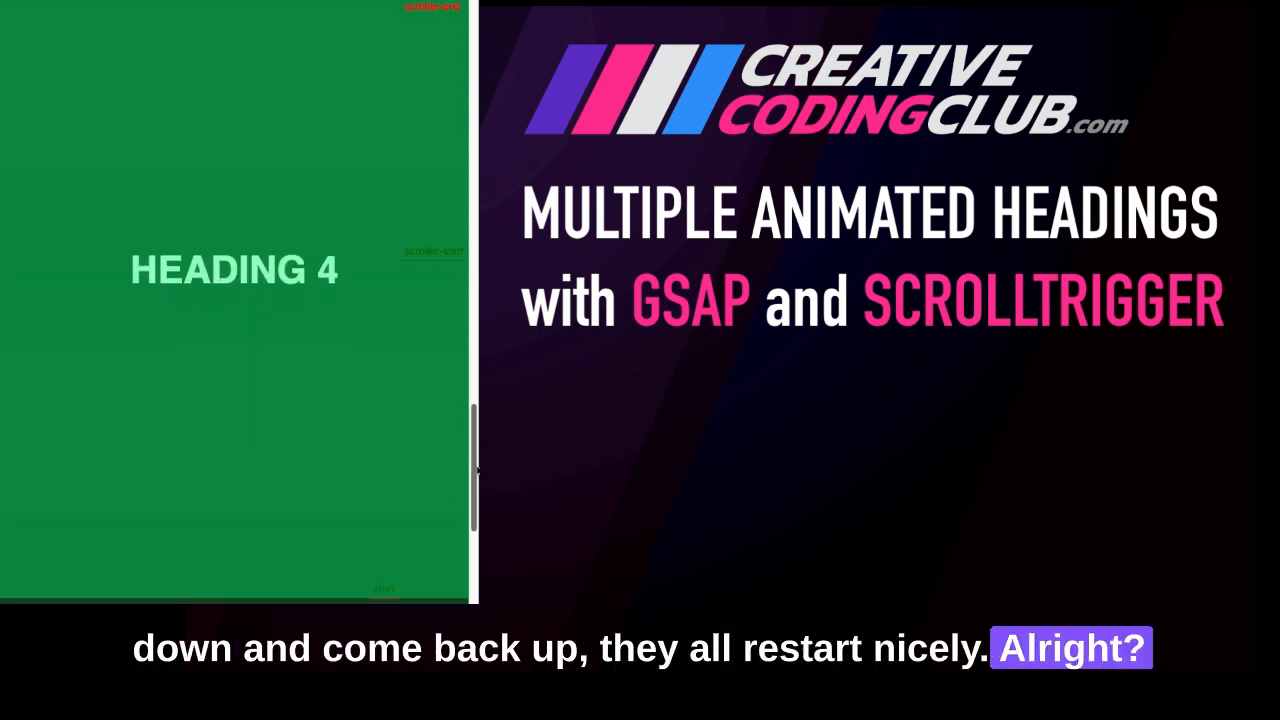
# Show the HTML panel with the five div.fullscreen blocks and their h1 headings.
pyautogui.scroll(-3)
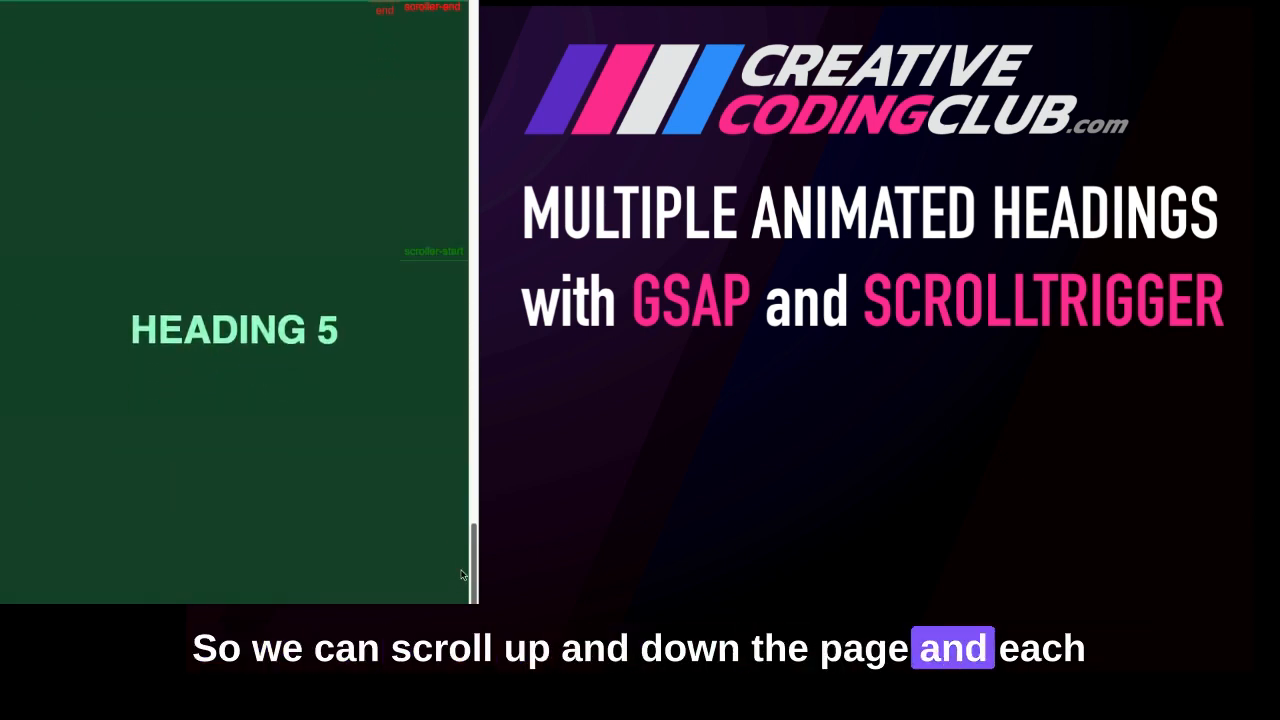
pyautogui.scroll(3)
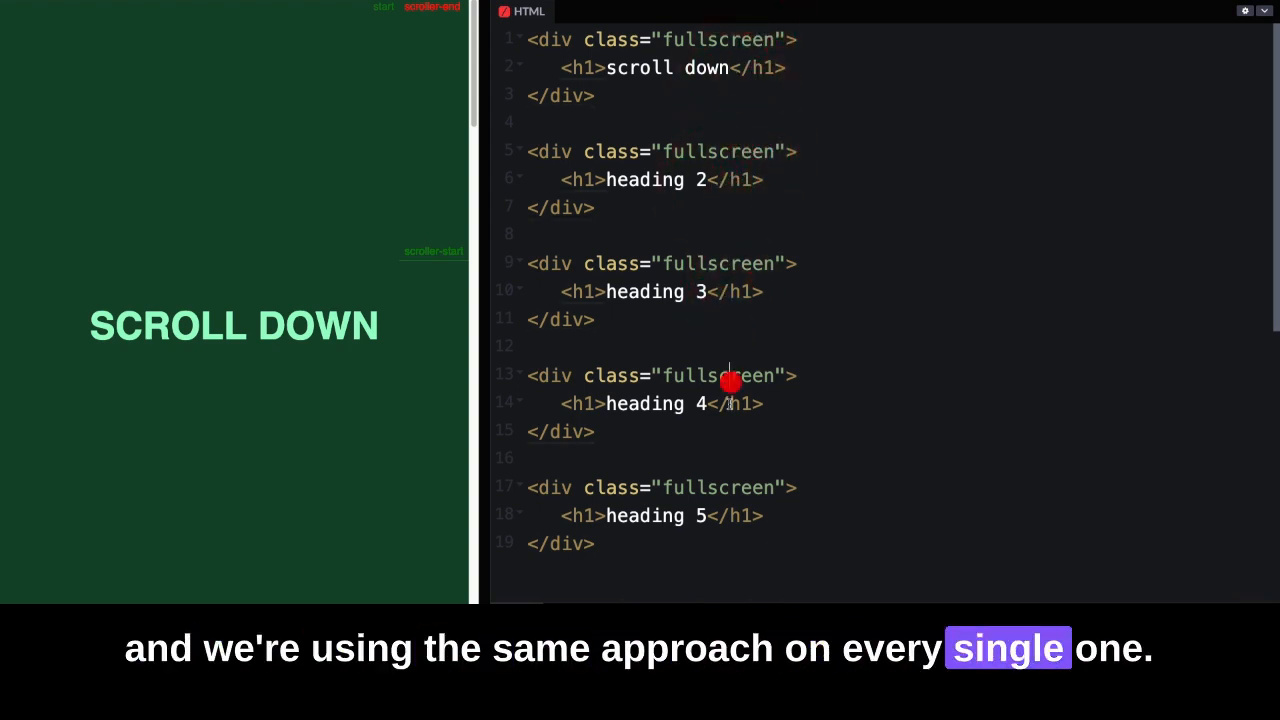
pyautogui.click(517, 63)
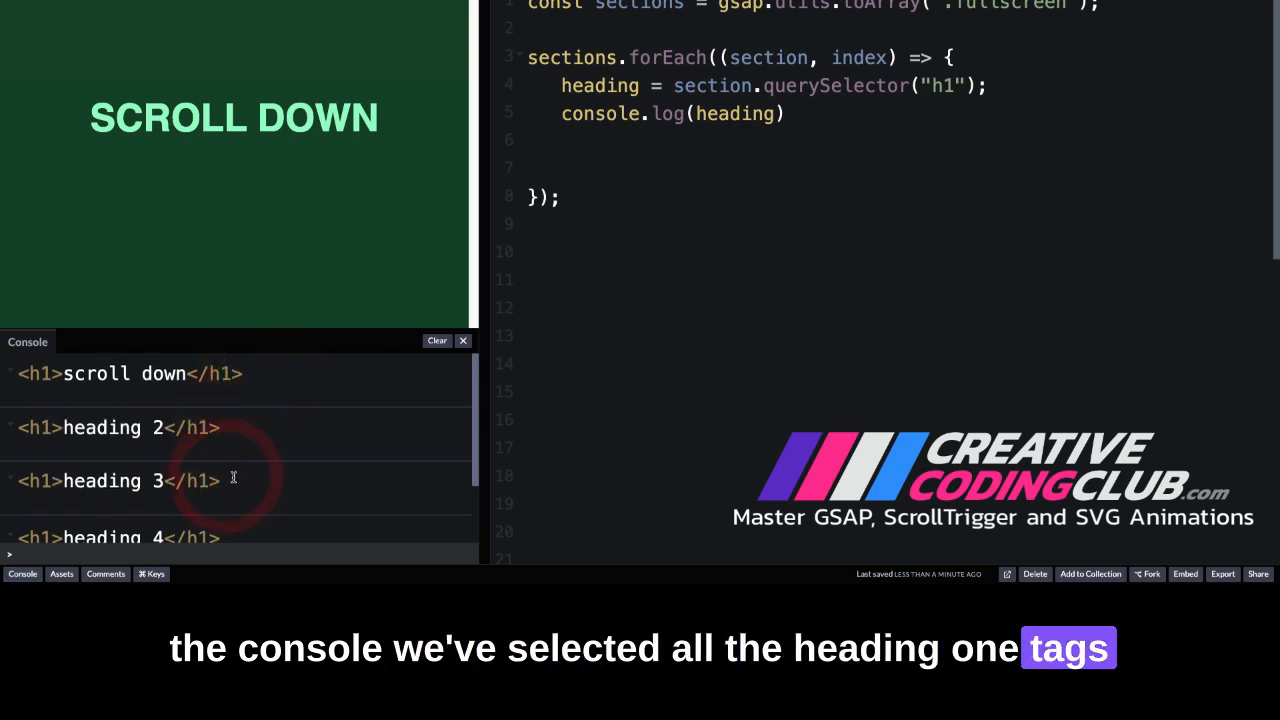
# Review the logged h1 headings in the console, then hide the console output.
pyautogui.scroll(-3)
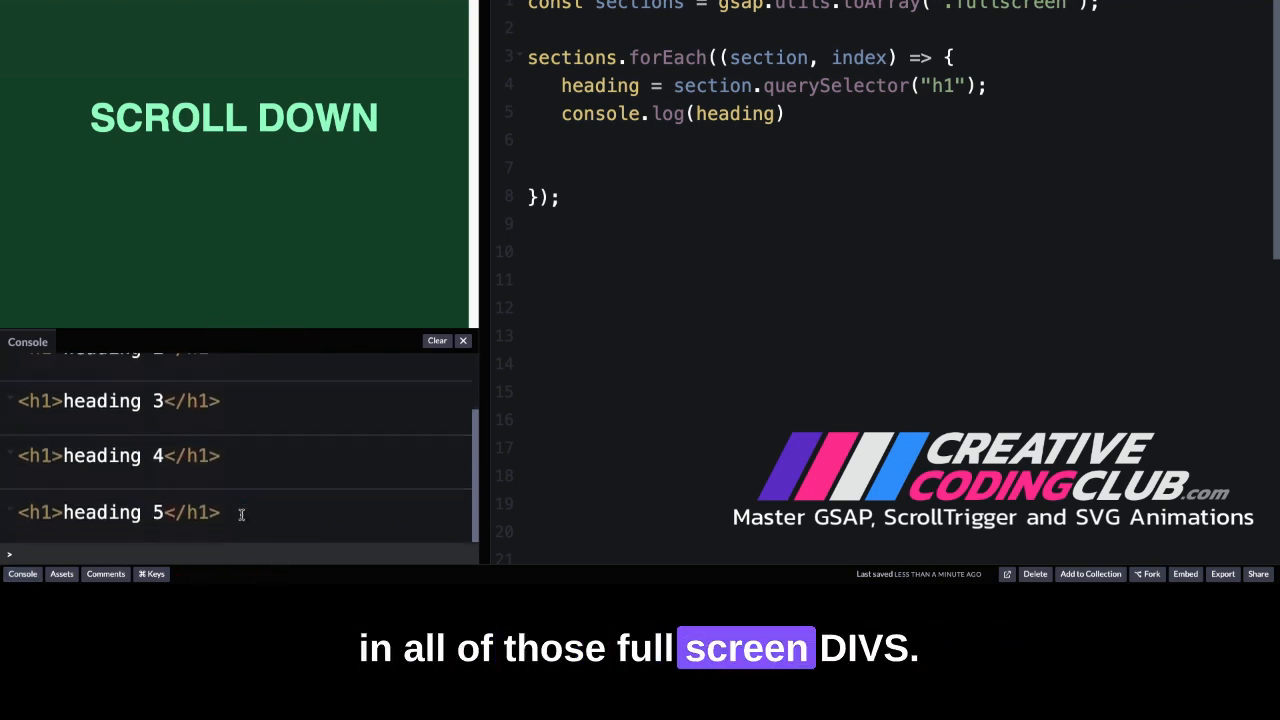
pyautogui.click(463, 341)
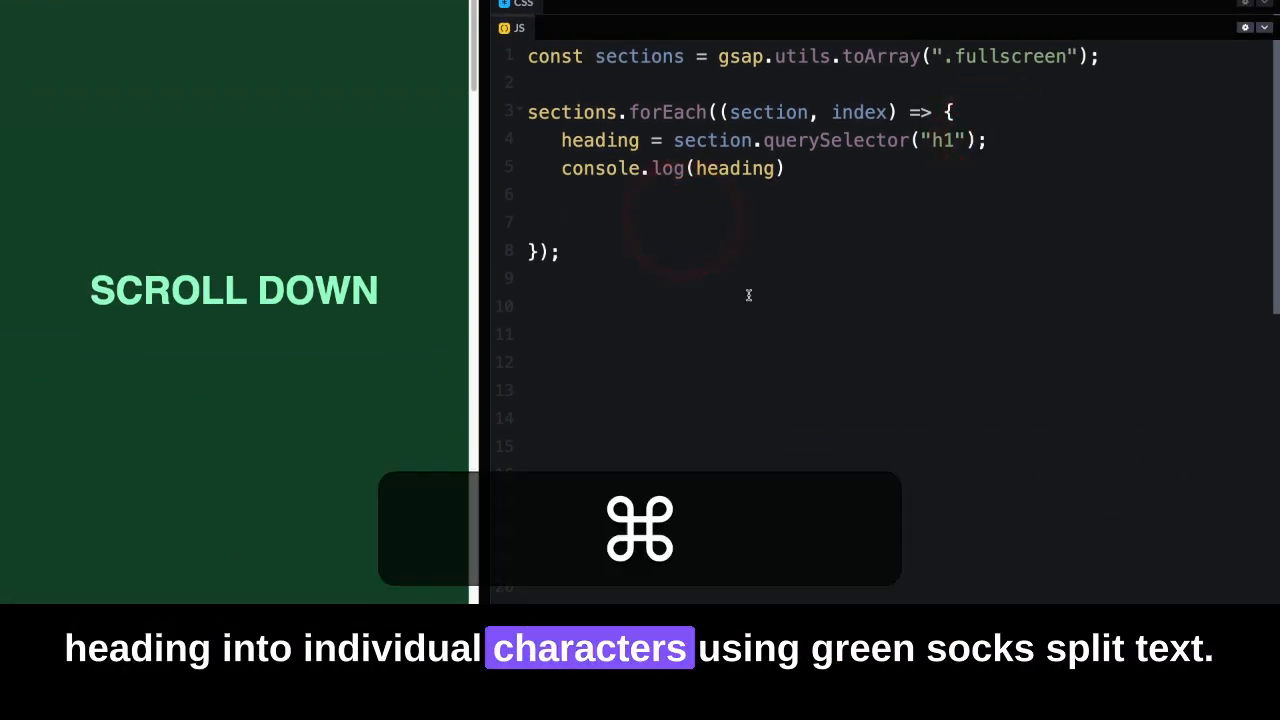
# Add let split = SplitText.create(heading, { type: "chars" }) inside the loop and inspect the heading's markup.
pyautogui.write('let split = SplitText.create(heading, { type: "chars" });')
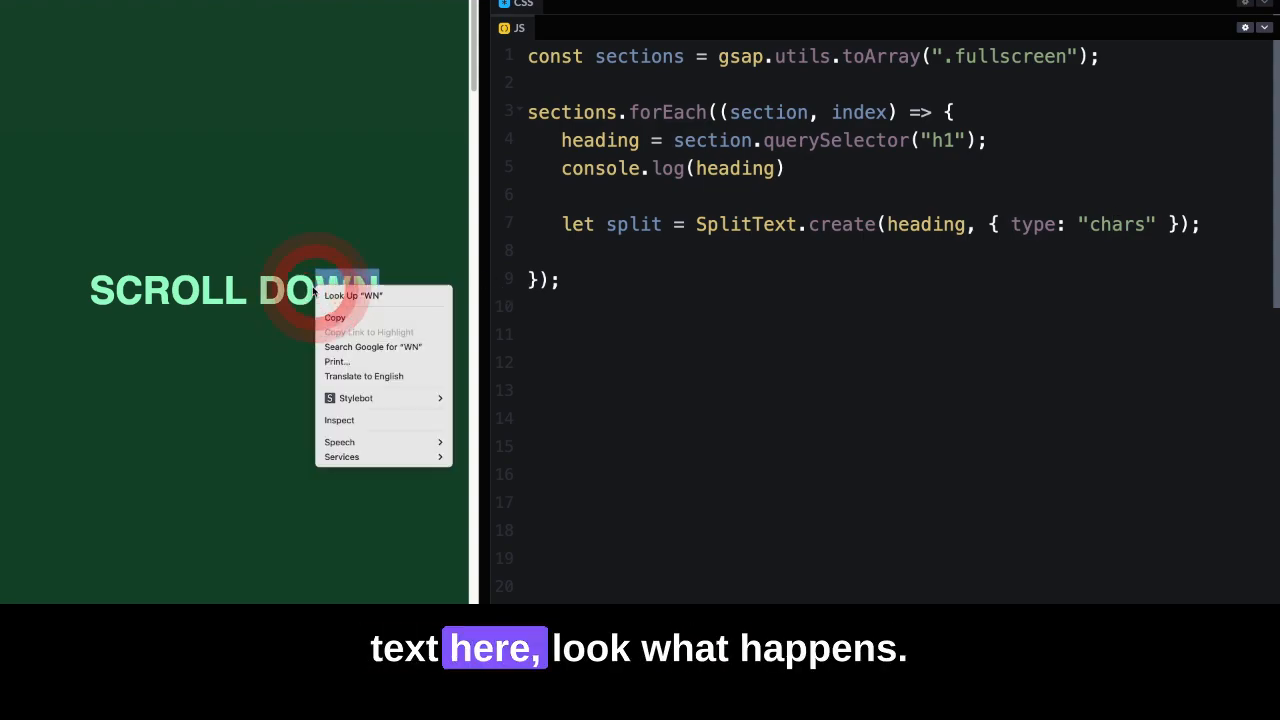
pyautogui.click(339, 419)
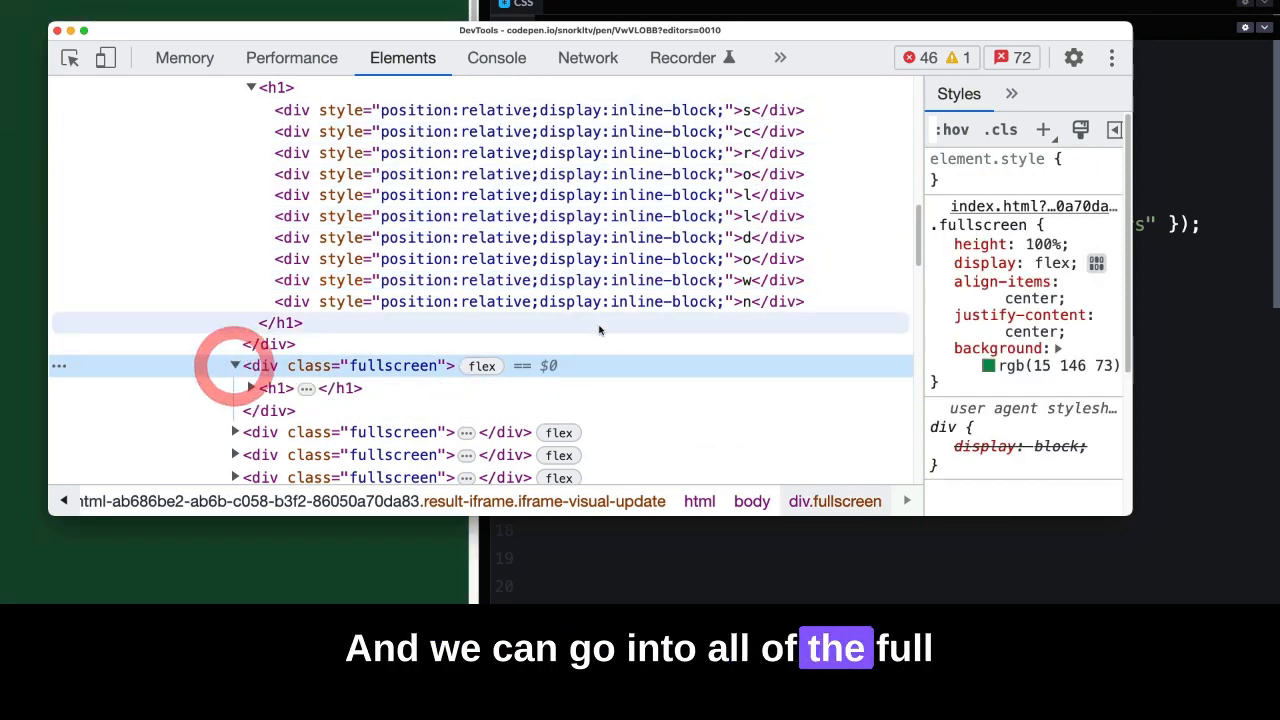
# Expand the second fullscreen section's h1 in DevTools to confirm its per-character divs.
pyautogui.click(250, 389)
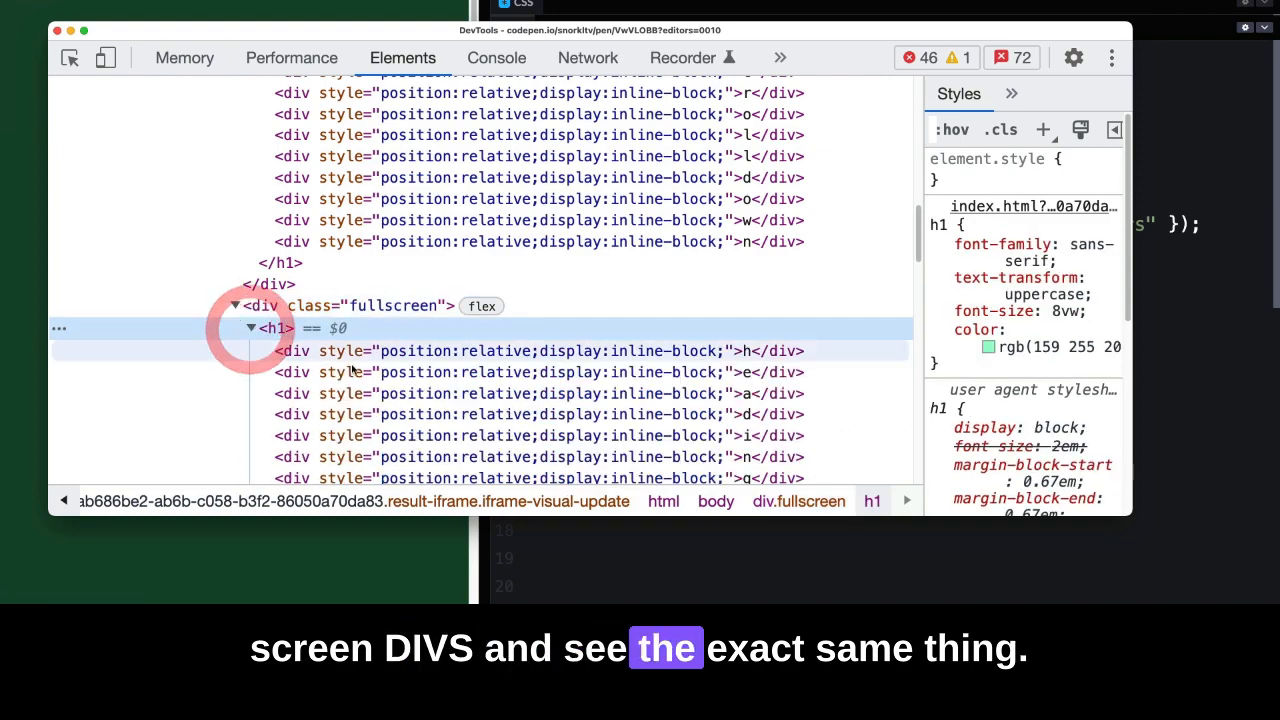
pyautogui.scroll(-3)
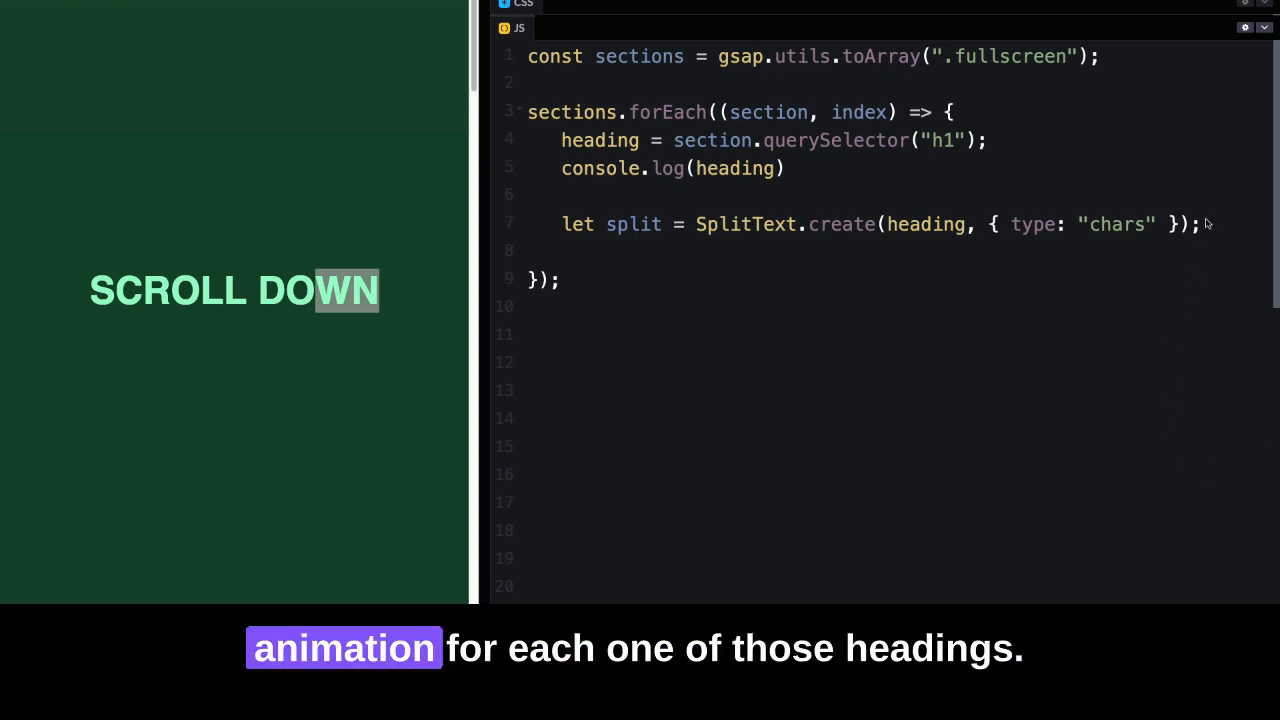
# Add gsap.from(split.chars, { y: 100, opacity: 0, stagger: 0.1 }) below the SplitText line.
pyautogui.press('enter')
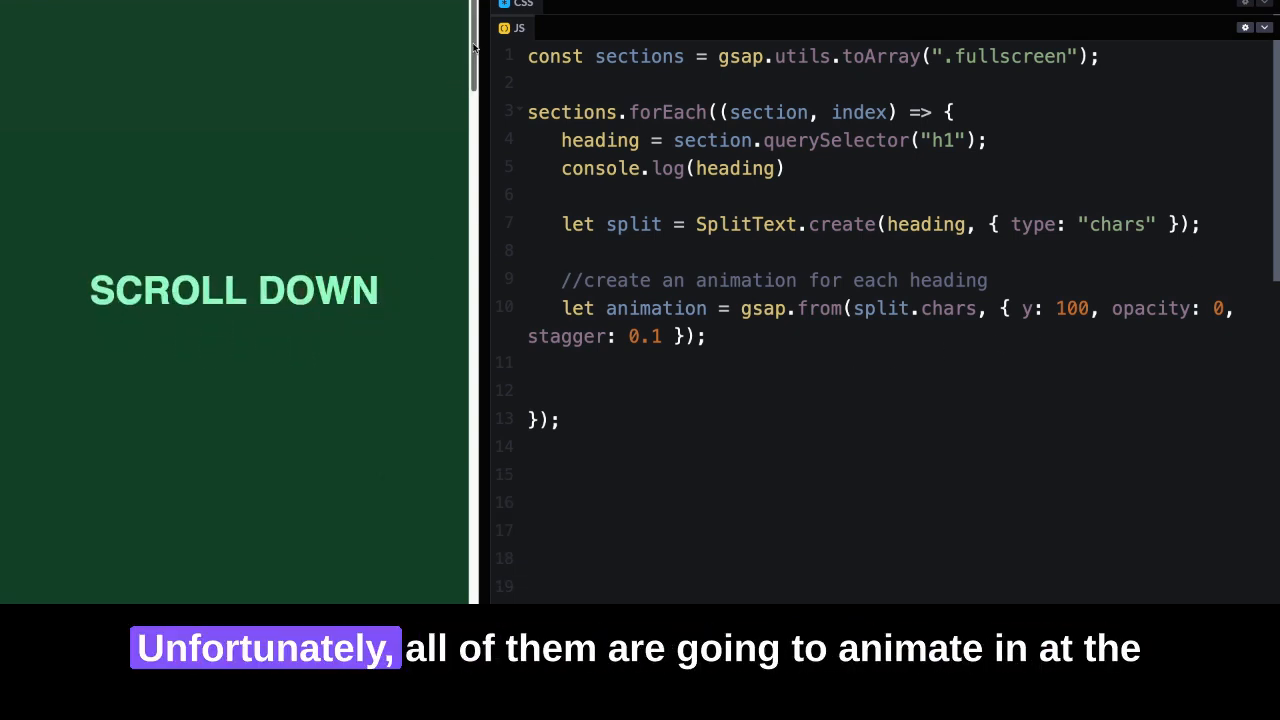
pyautogui.scroll(-3)
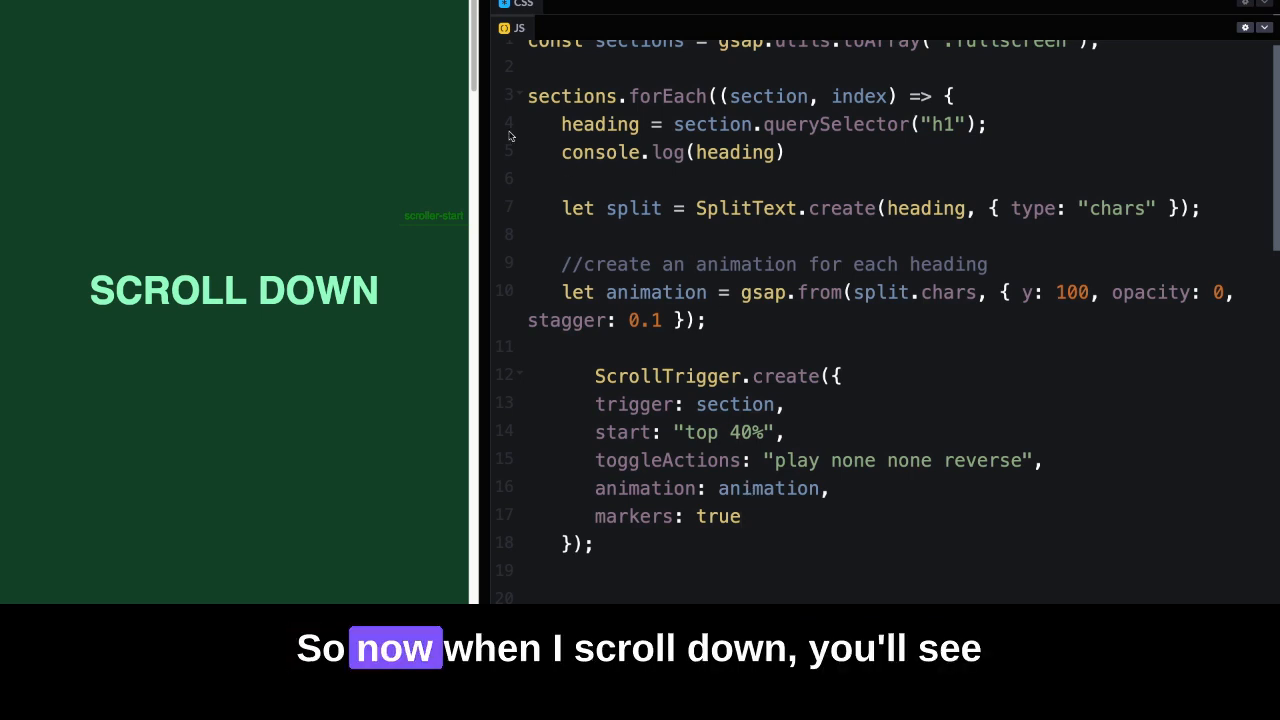
pyautogui.scroll(-3)
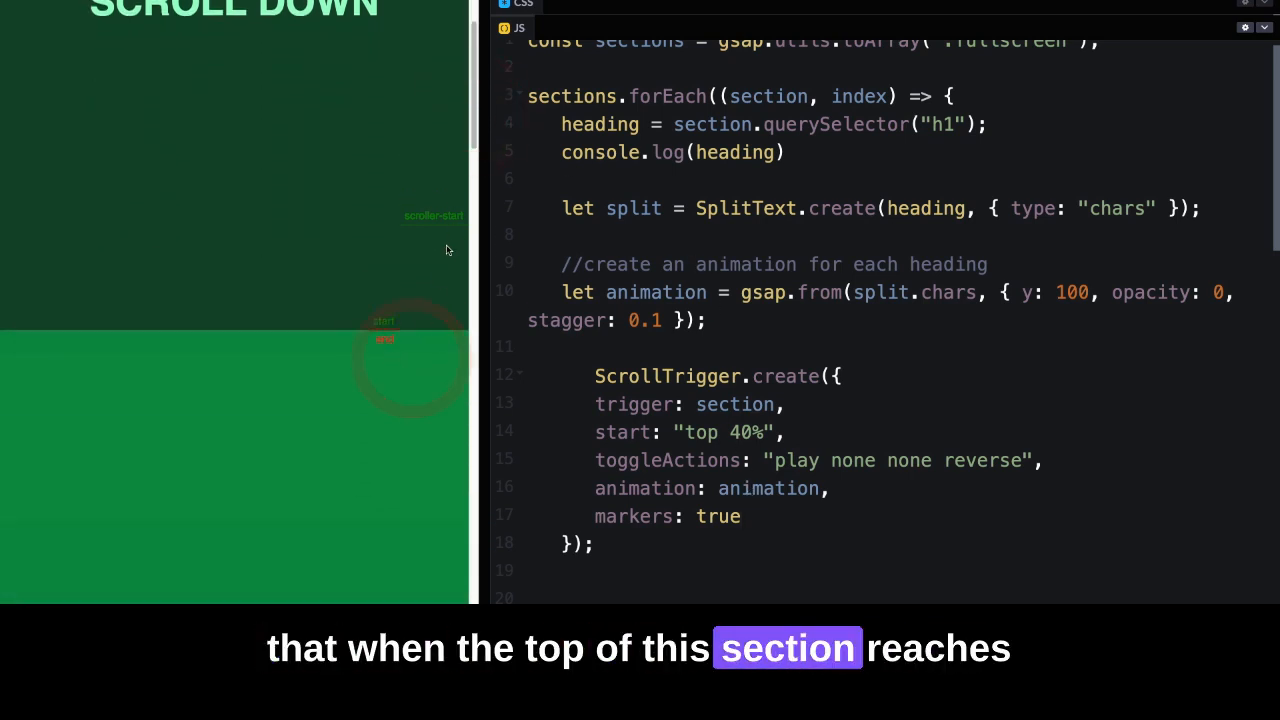
pyautogui.scroll(-3)
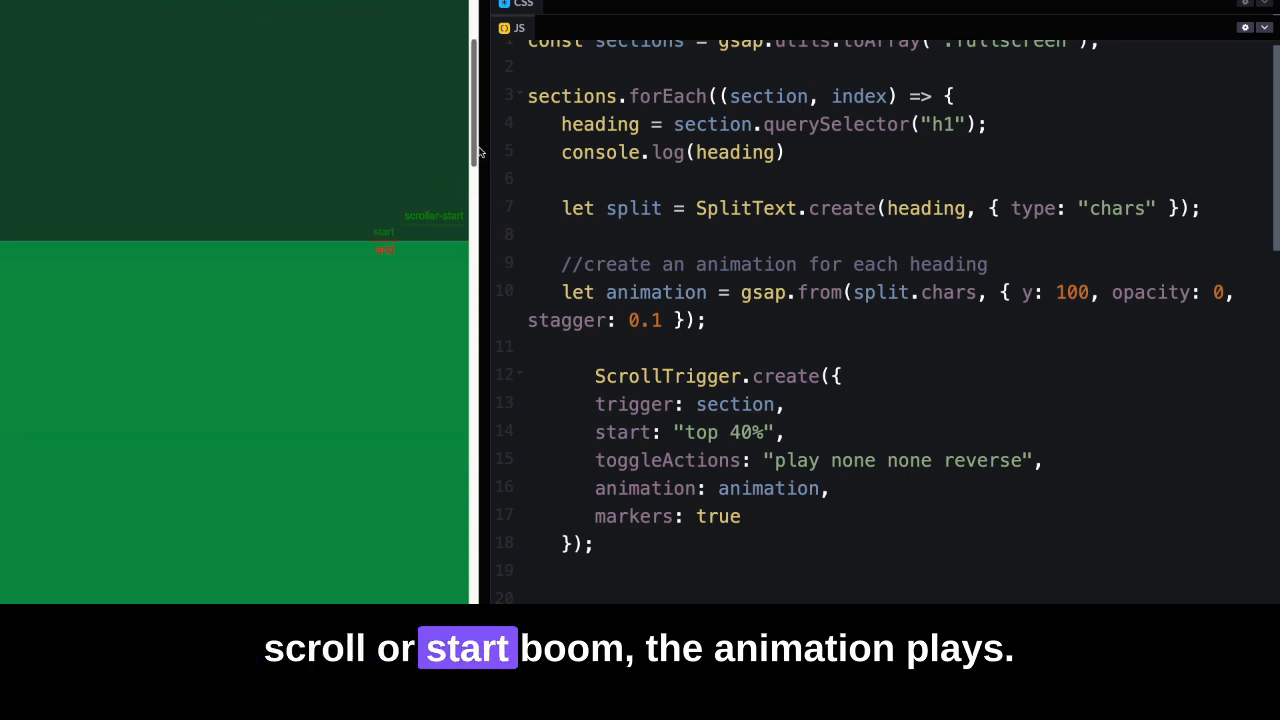
pyautogui.scroll(-3)
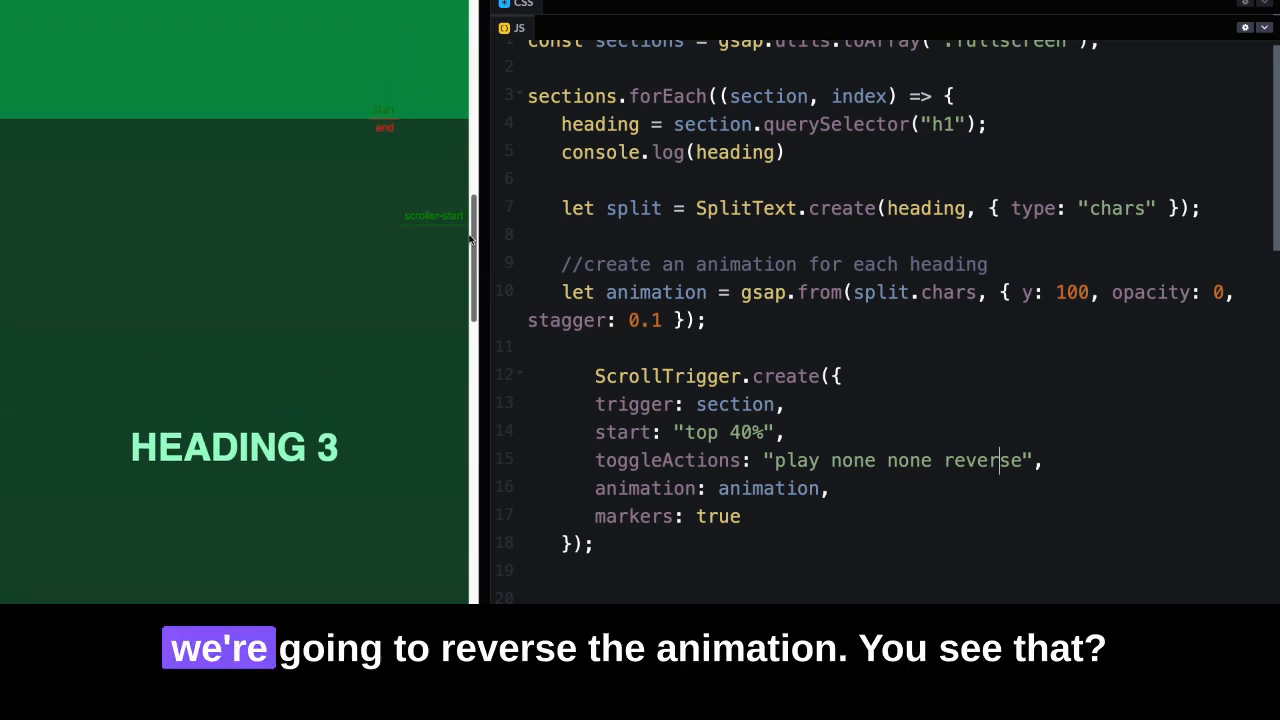
pyautogui.scroll(-3)
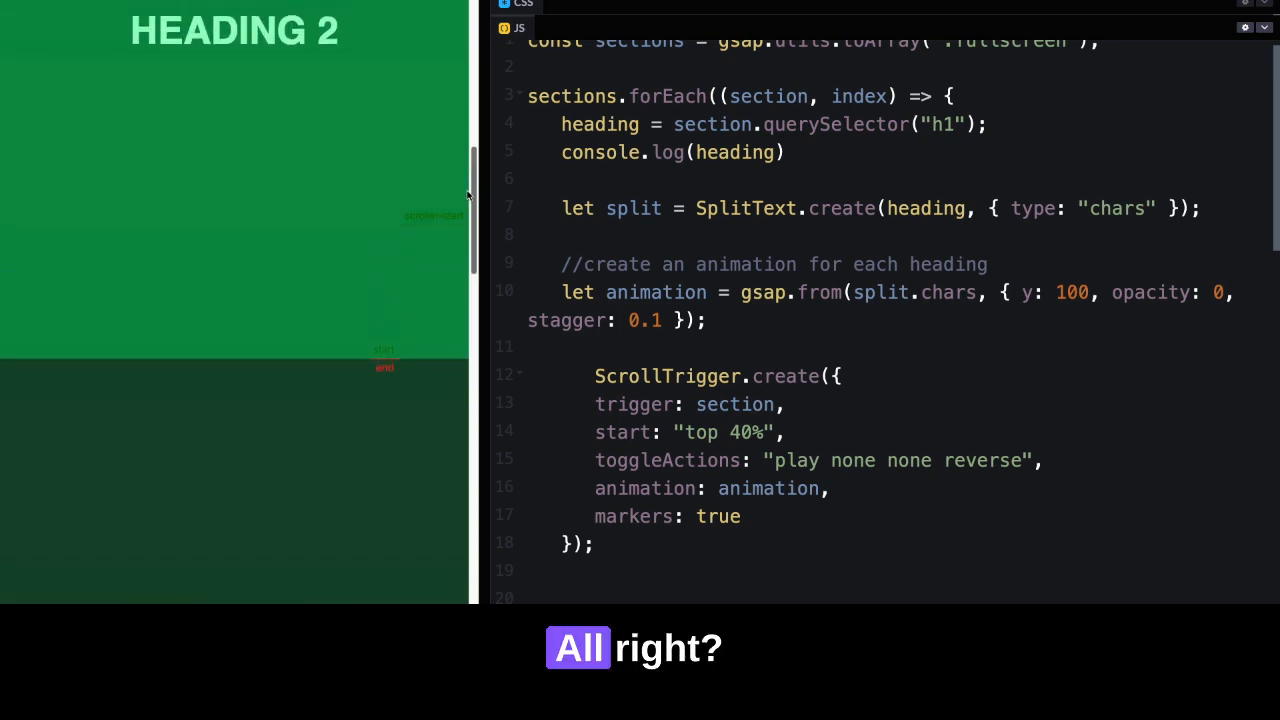
pyautogui.scroll(-3)
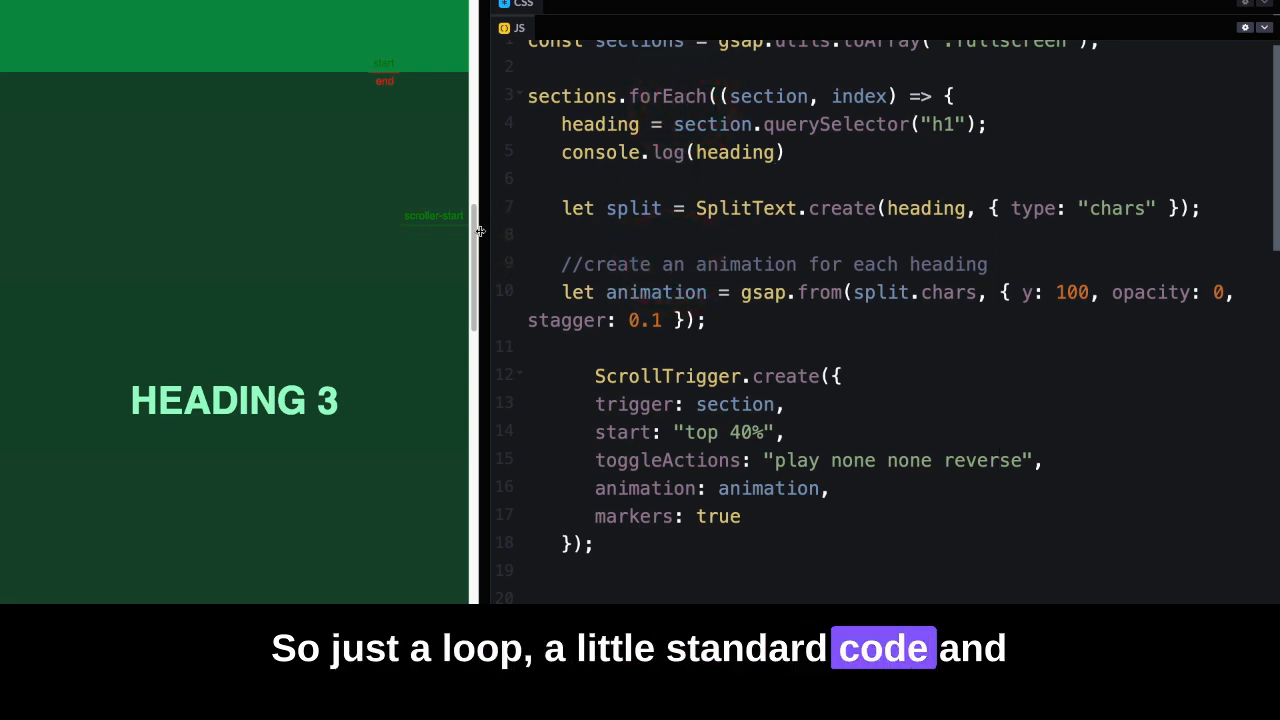
pyautogui.scroll(-3)
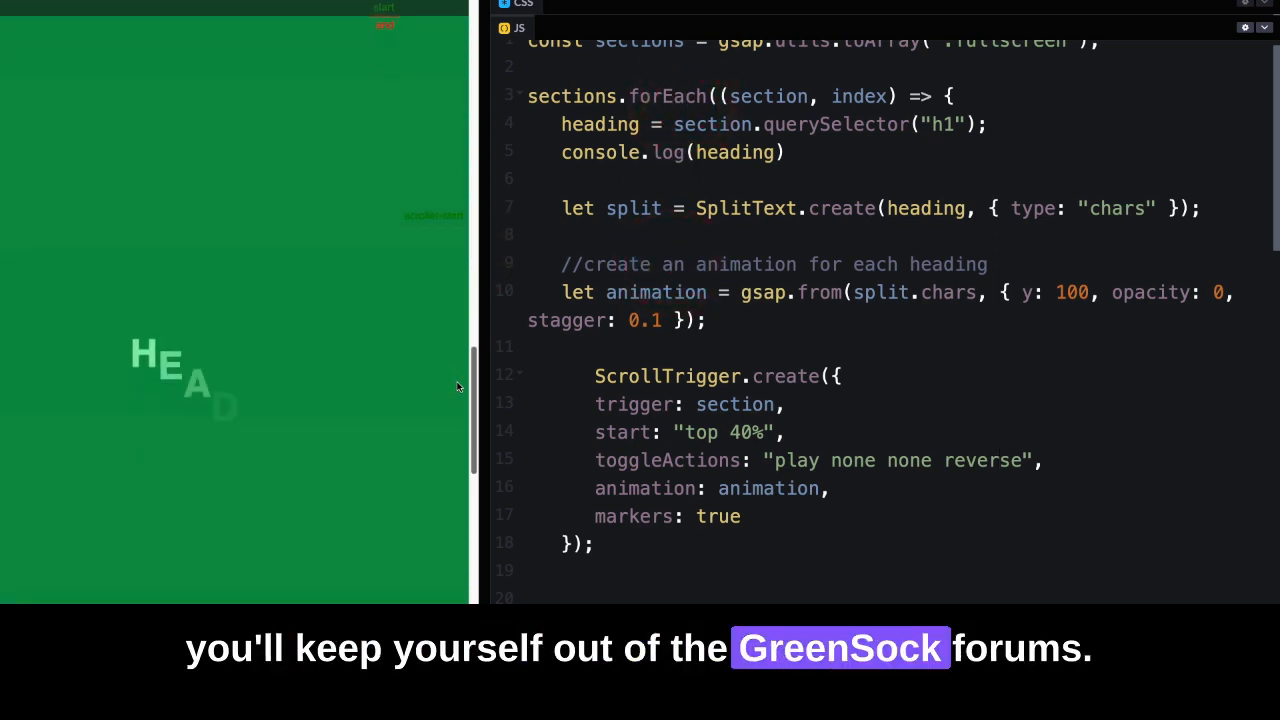